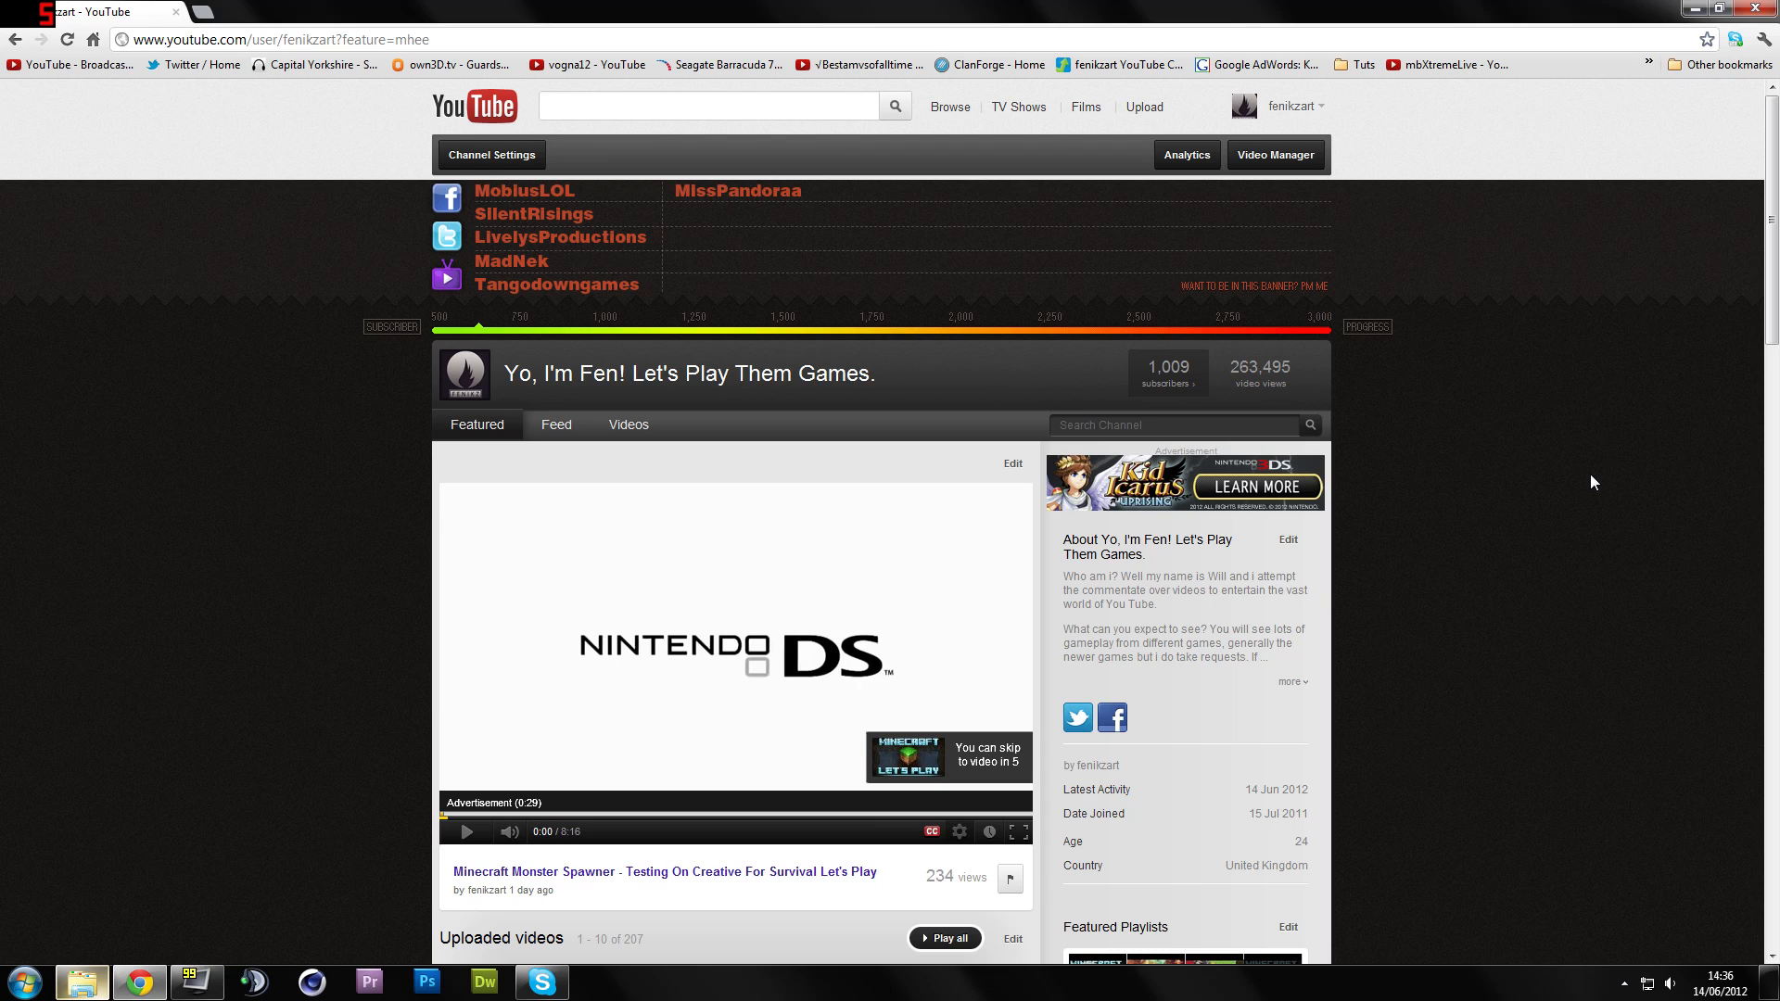
mouse_move(1577, 515)
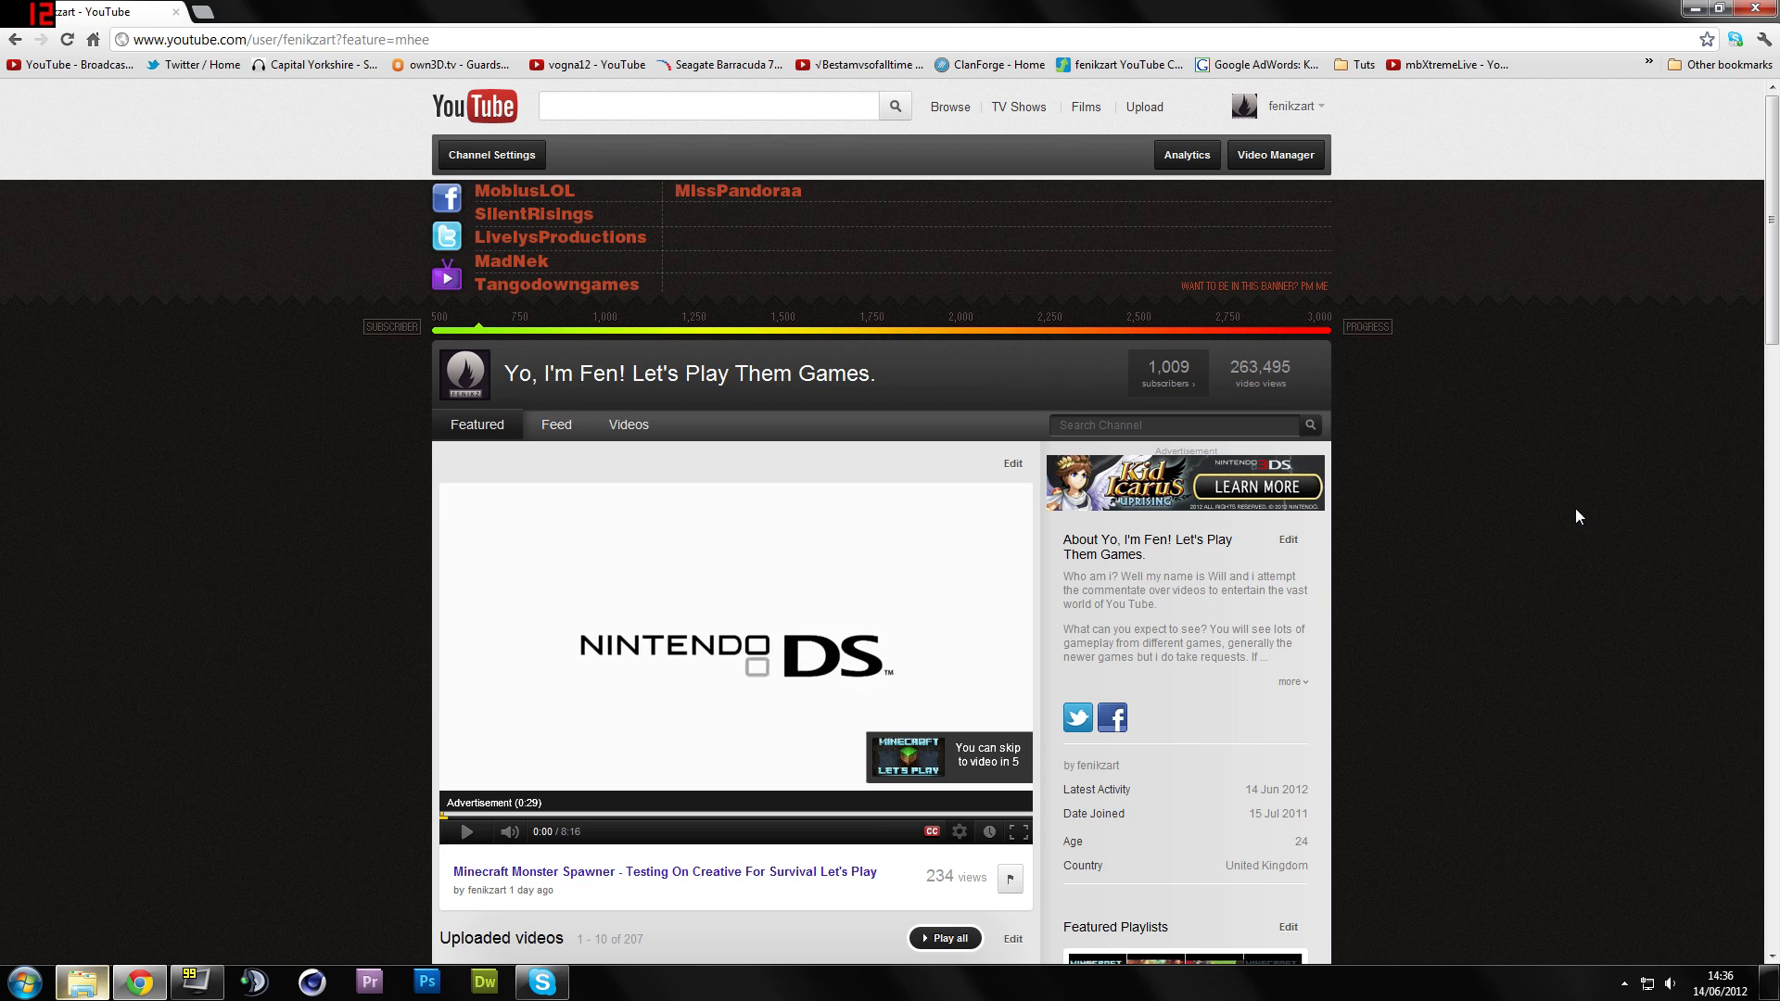